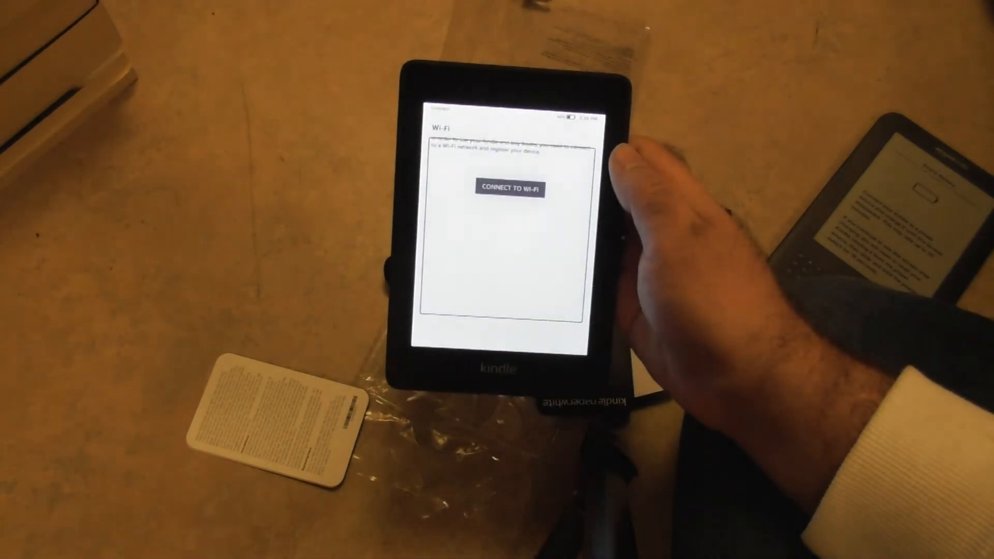
# Choose CONNECT TO WI-FI so the Kindle scans and lists ten nearby networks.
pyautogui.click(509, 189)
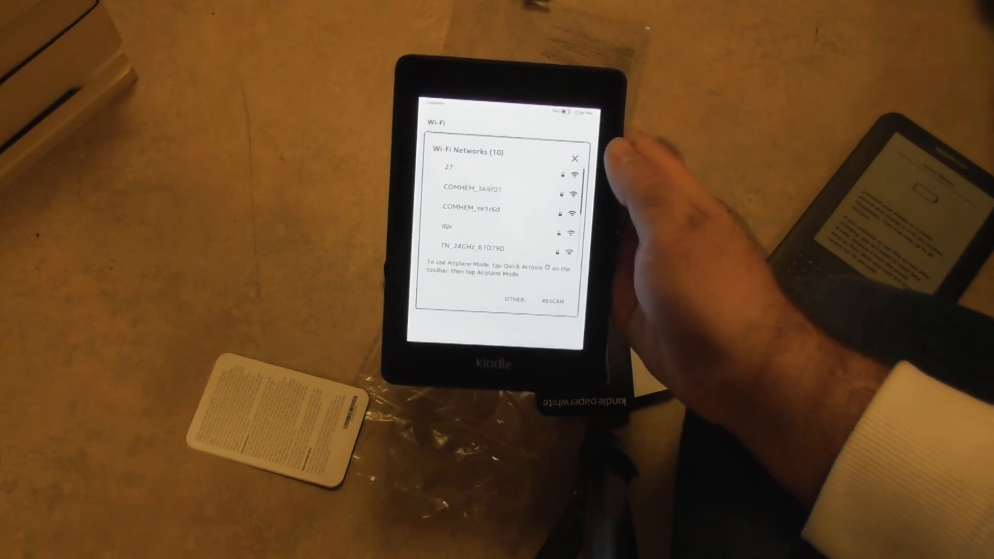